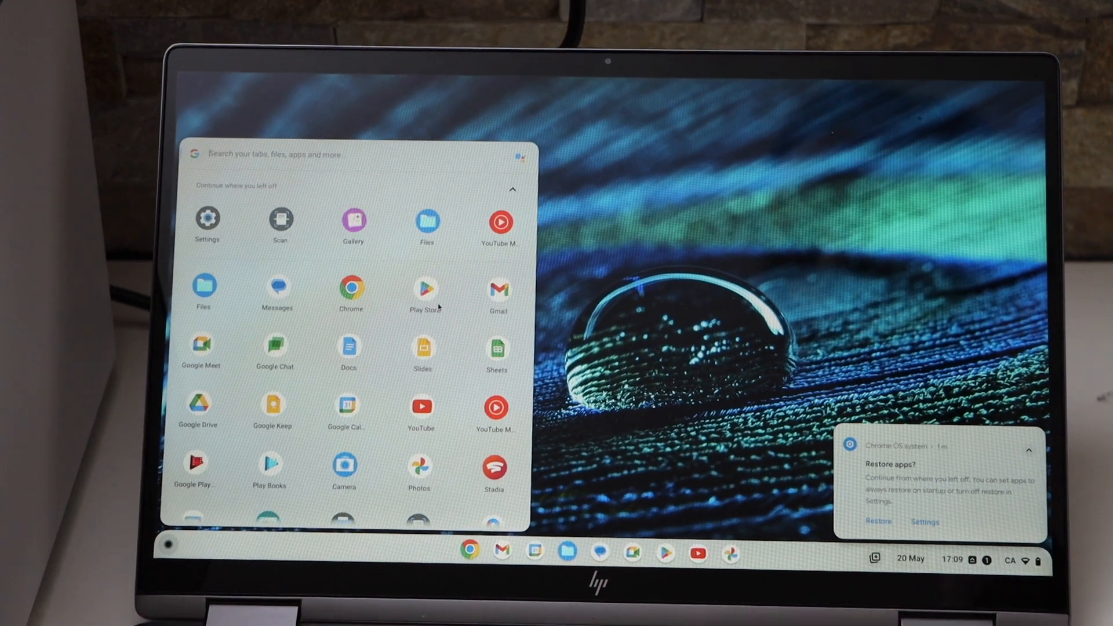
# Open ChromeOS Settings from the launcher and expand the Advanced sidebar section.
pyautogui.click(206, 219)
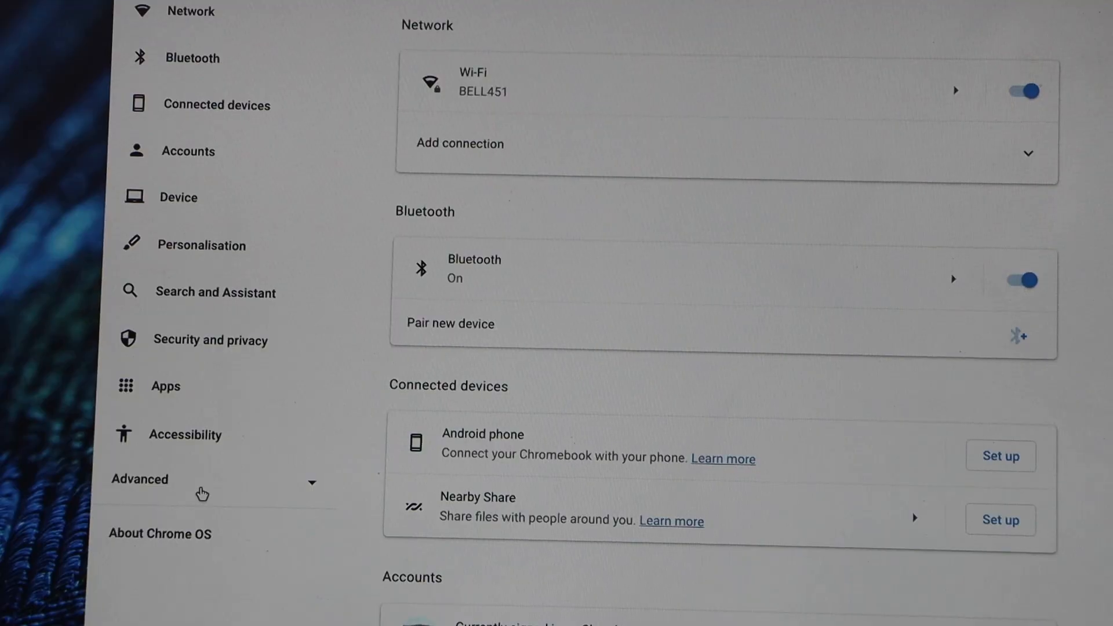
pyautogui.click(139, 480)
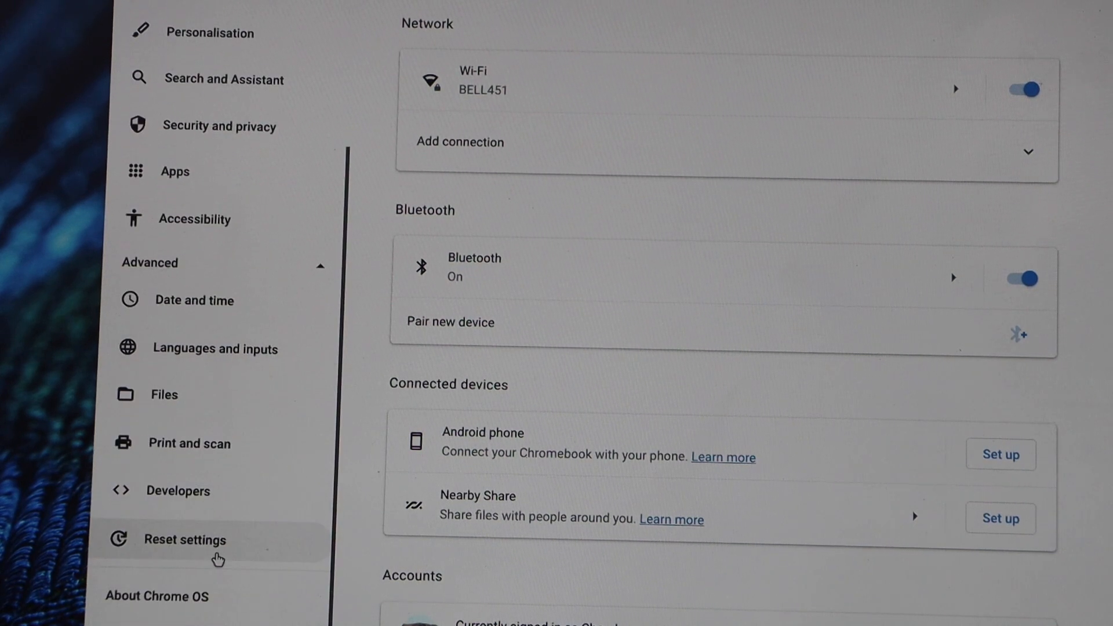
# Go to the Print and scan category in the Advanced settings.
pyautogui.click(190, 442)
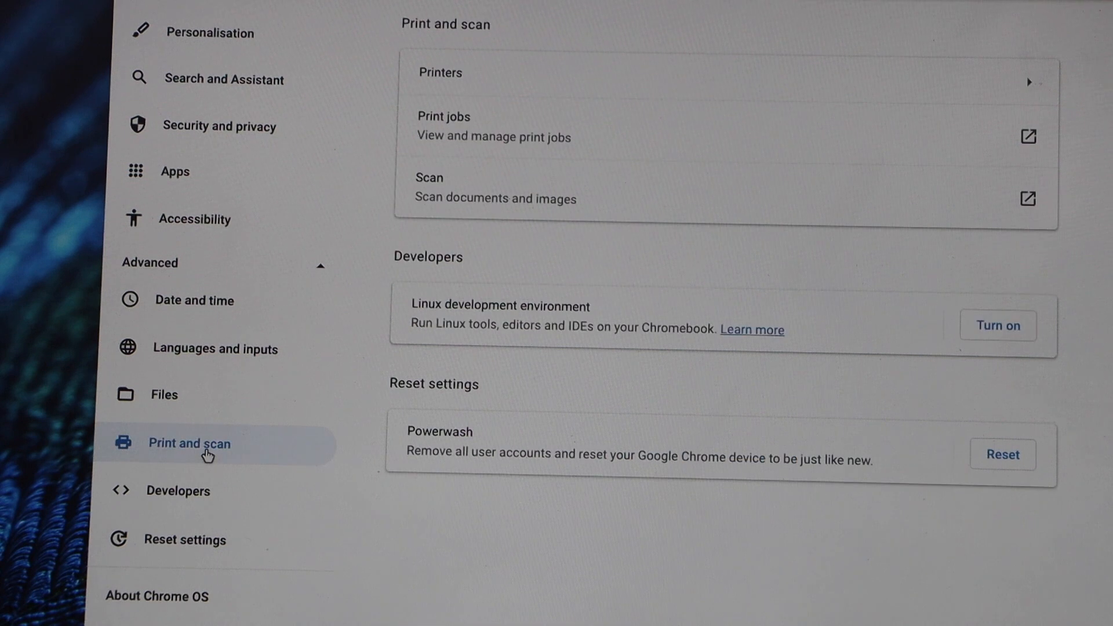
pyautogui.moveTo(554, 137)
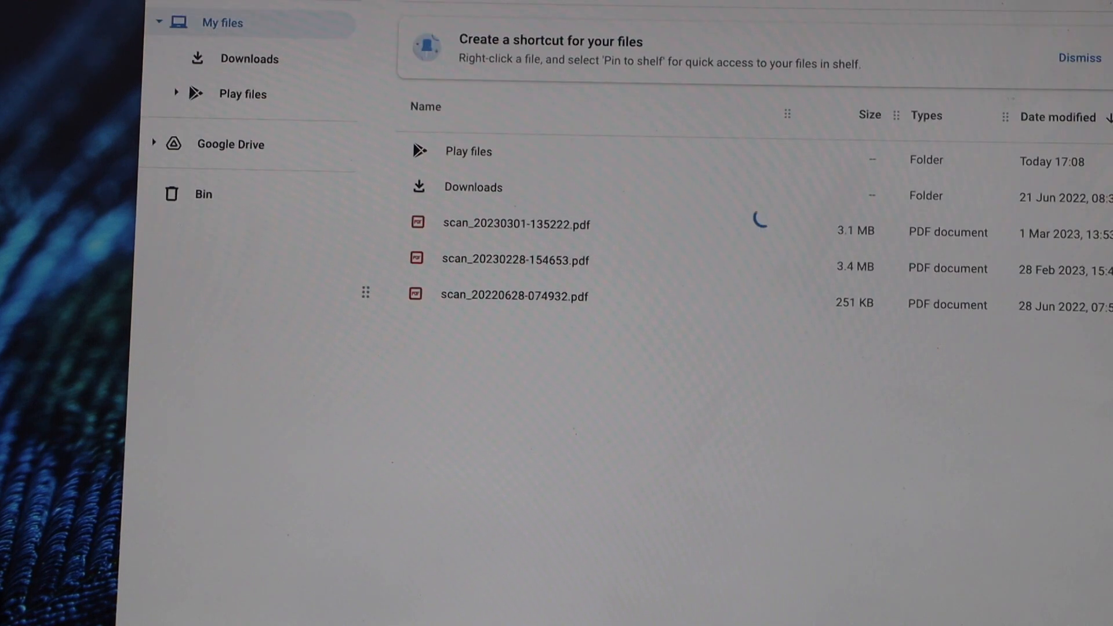
# Open a scanned PDF document from My files in the Files app.
pyautogui.click(513, 224)
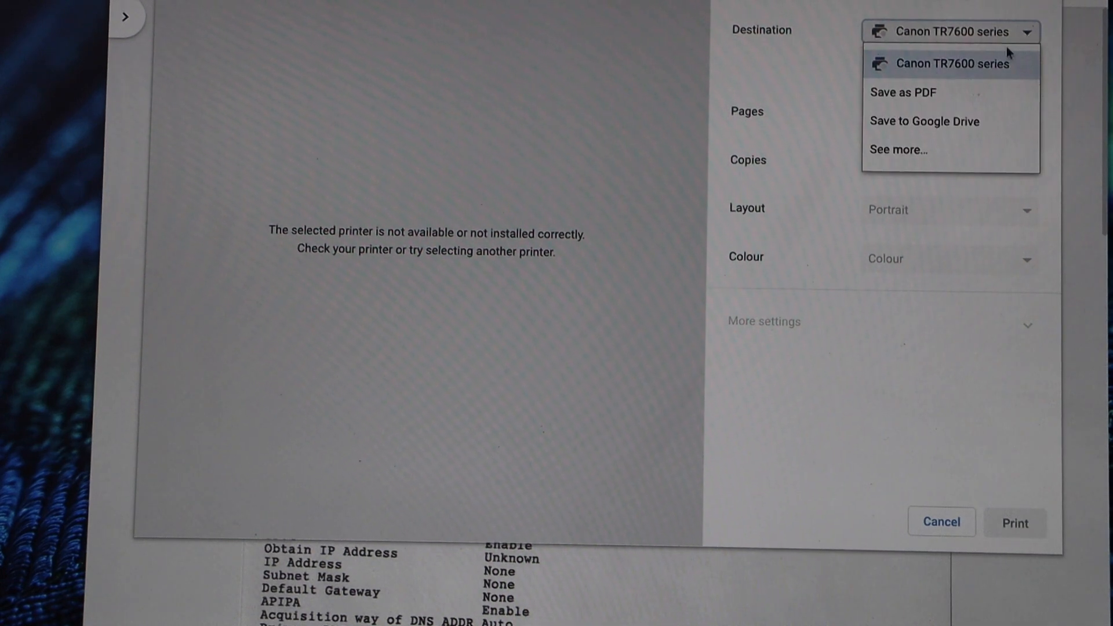
# Select HP LaserJet Pro 3001-3008 [089D9B] as the print destination via See more.
pyautogui.click(897, 150)
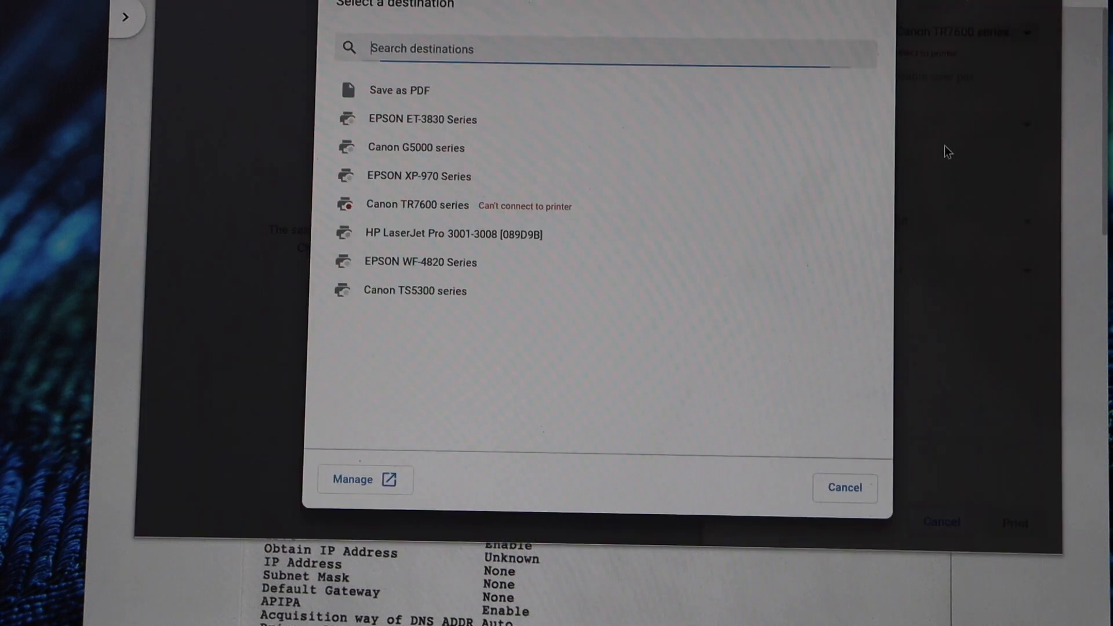
pyautogui.click(451, 234)
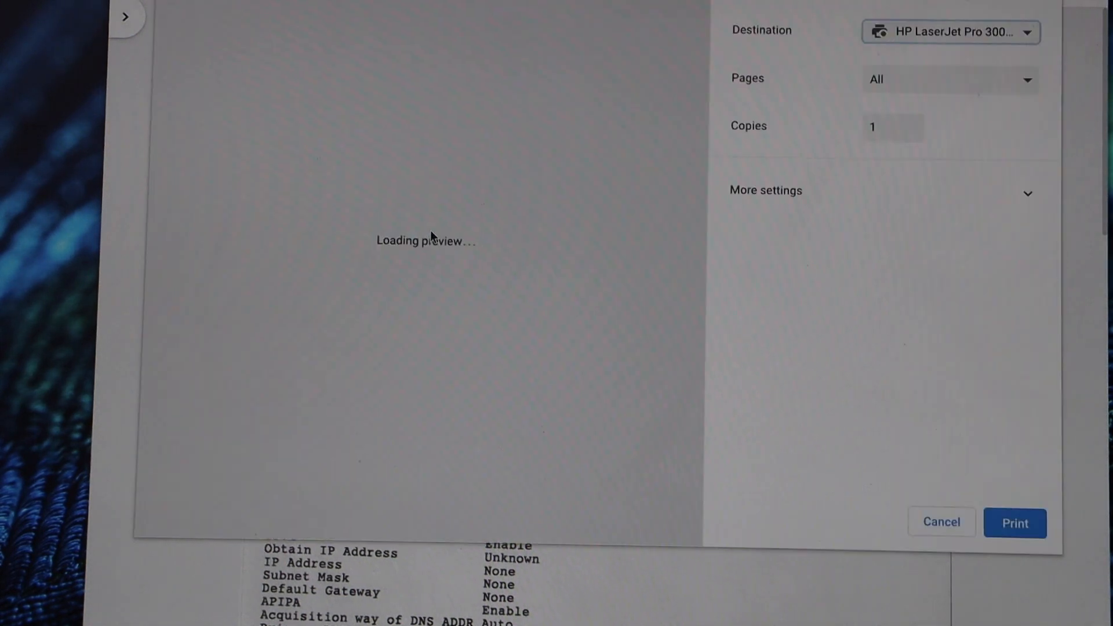